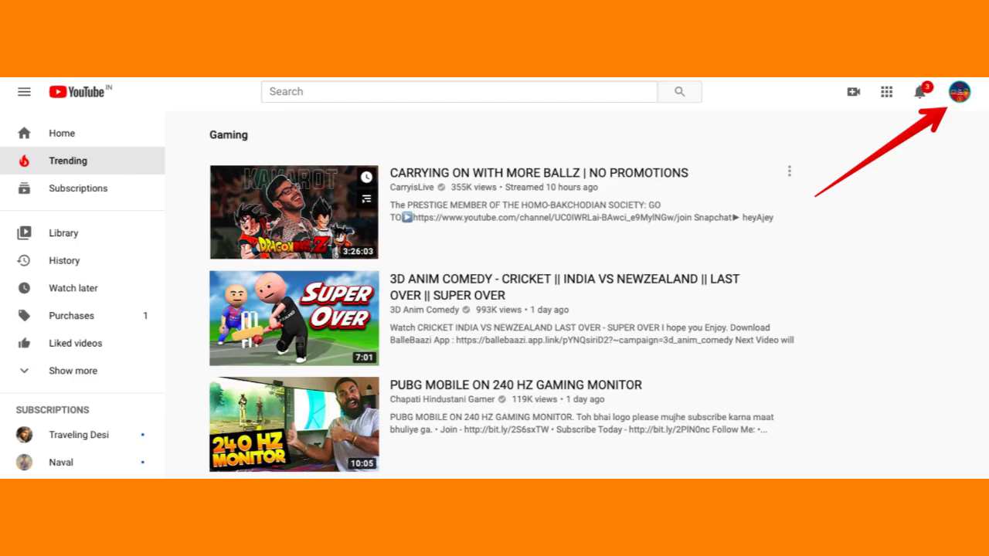
Step: Expand the sidebar shortcuts so playlists like WordPress Blogging and Mastering YouTube appear under Liked videos
left_click(72, 371)
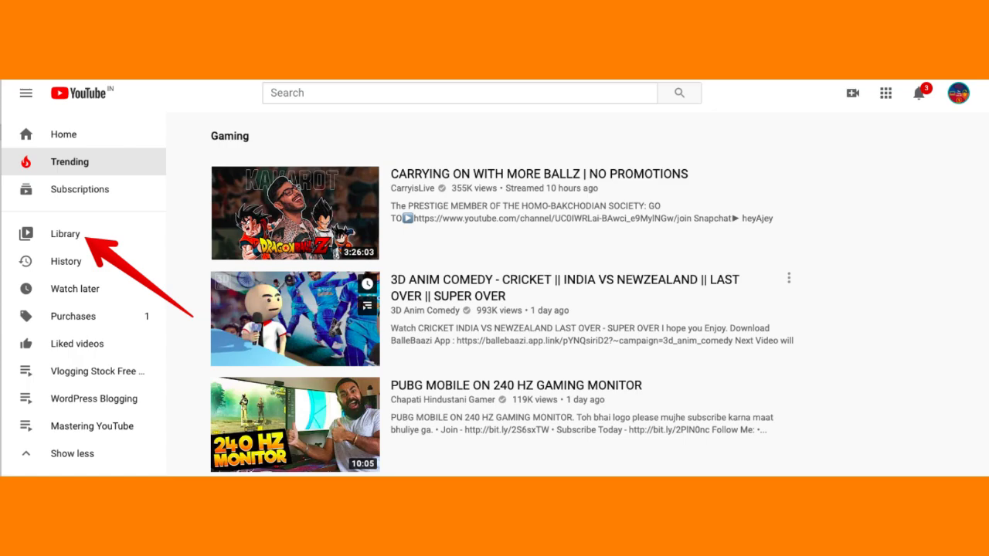